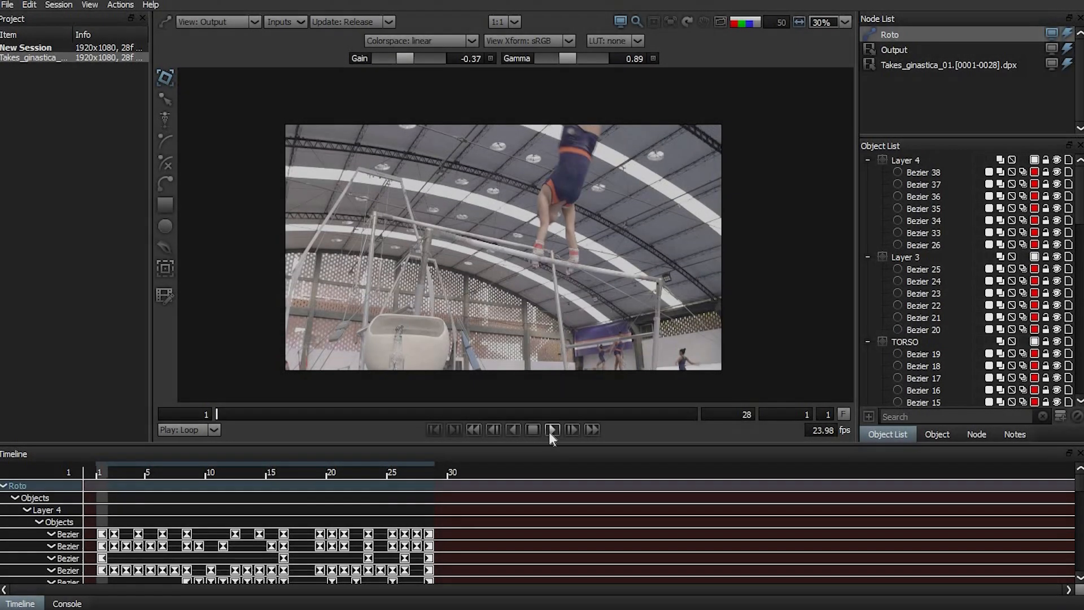
# Play the gymnastics footage, then load the walking-feet shot to view its traced roto shapes.
pyautogui.click(552, 429)
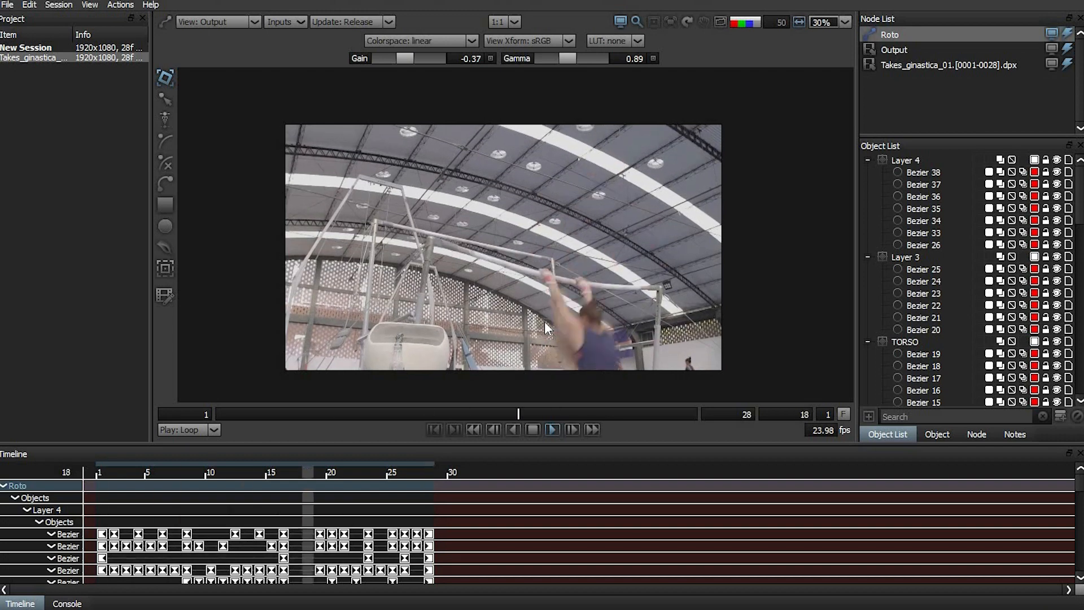
pyautogui.click(834, 21)
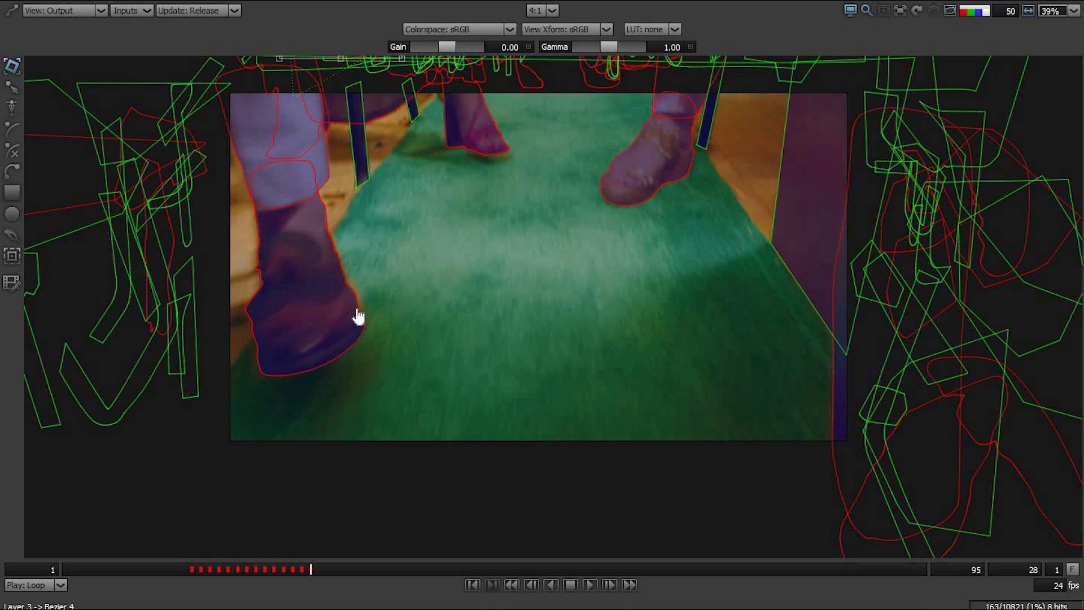
pyautogui.click(358, 317)
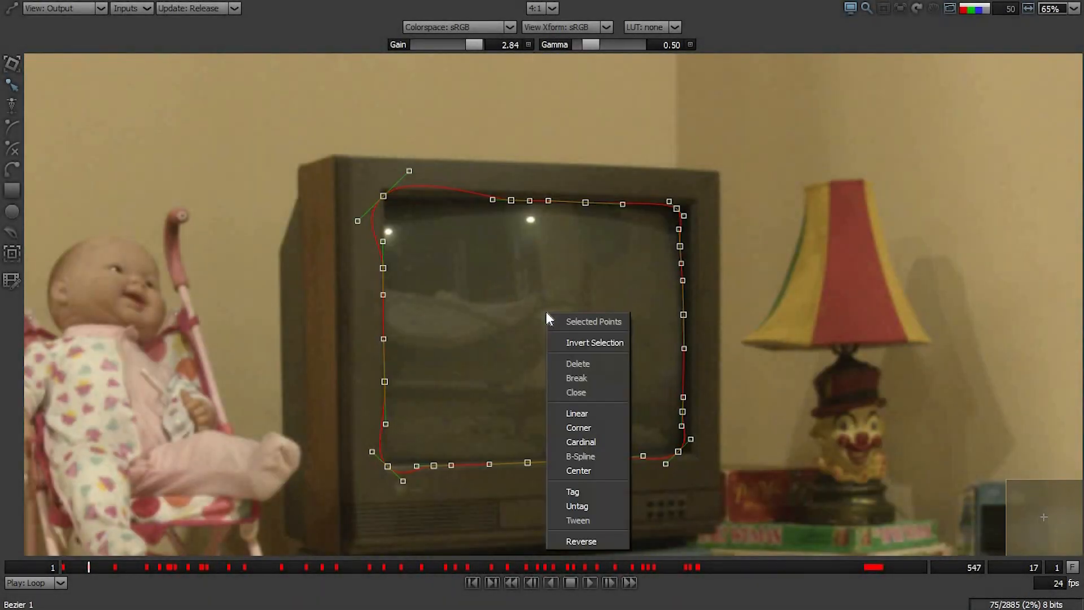
# Switch the TV-screen shape's selected points to Cardinal interpolation via the point context menu.
pyautogui.click(578, 414)
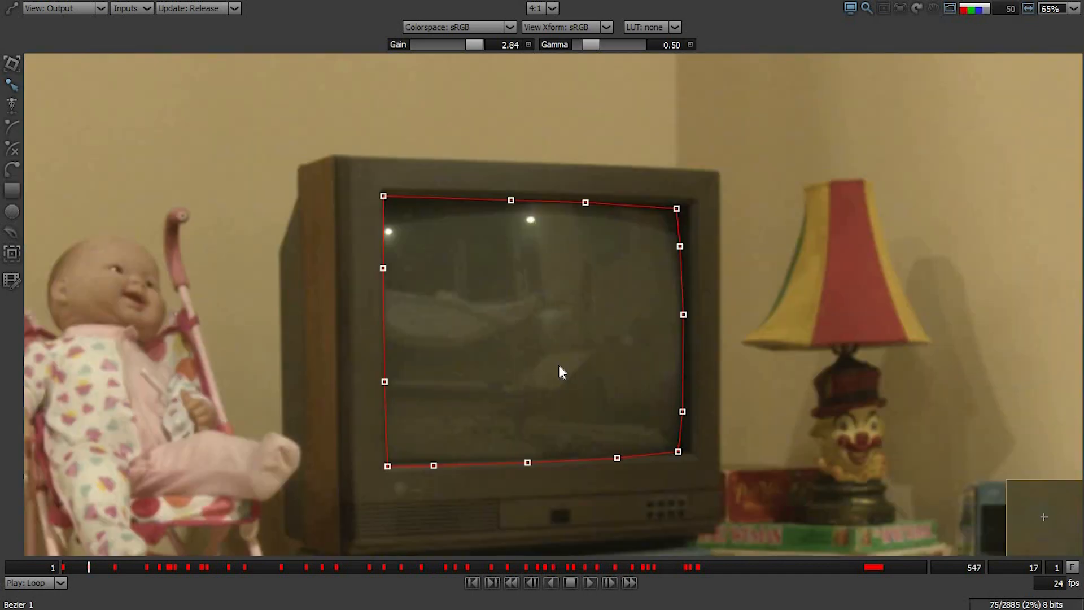
pyautogui.rightClick(560, 372)
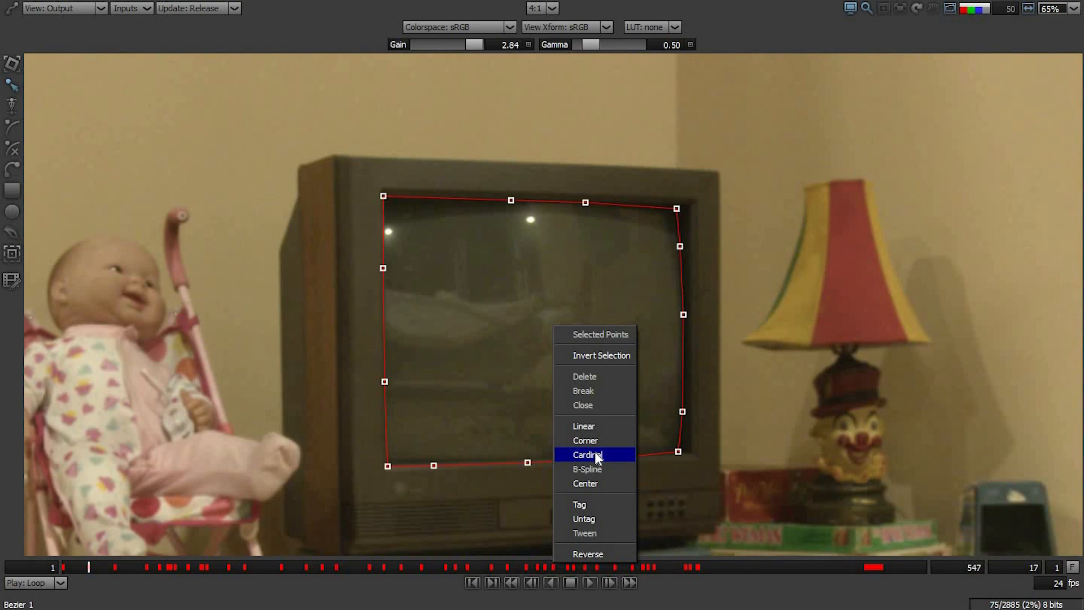
pyautogui.click(588, 454)
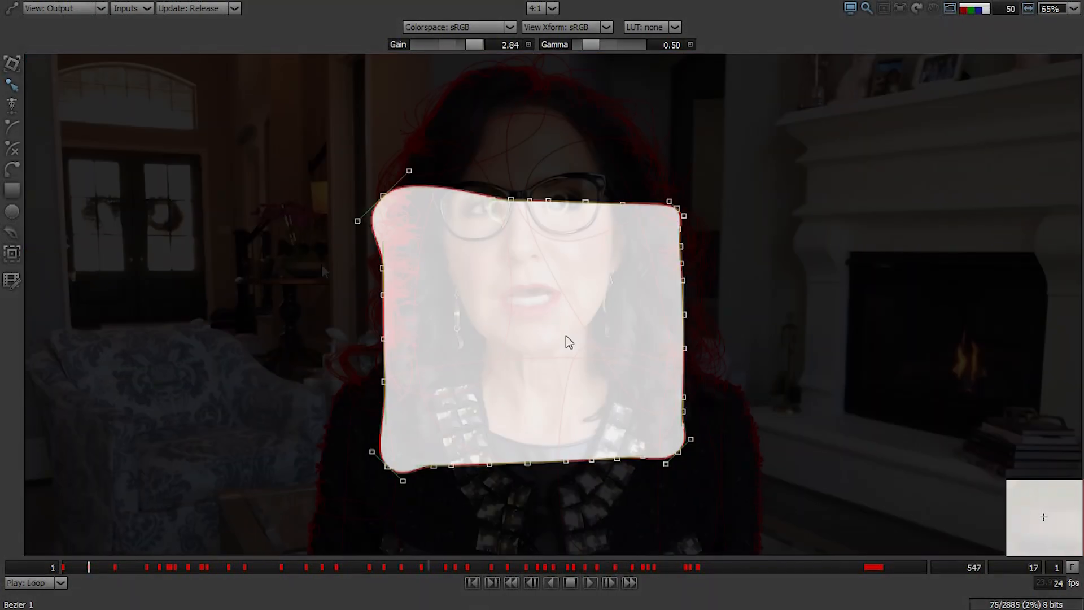